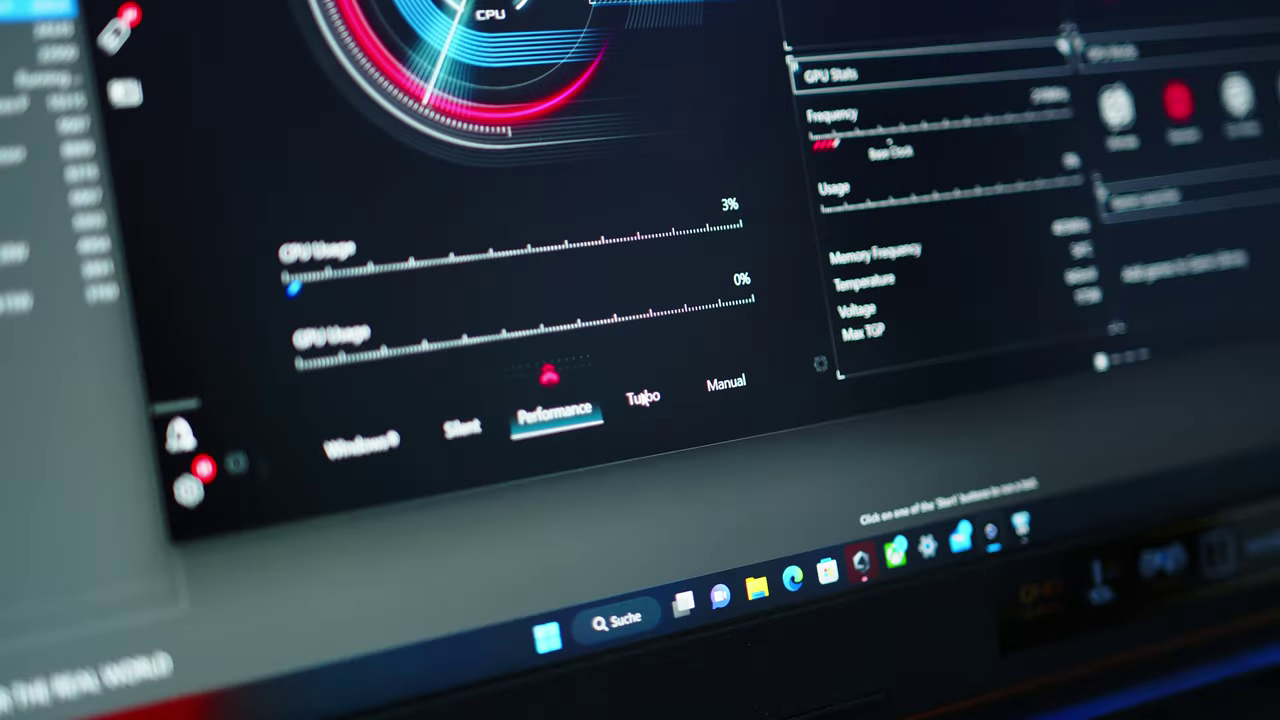
Switch the Armoury Crate operating mode from Performance to Turbo
left_click(638, 397)
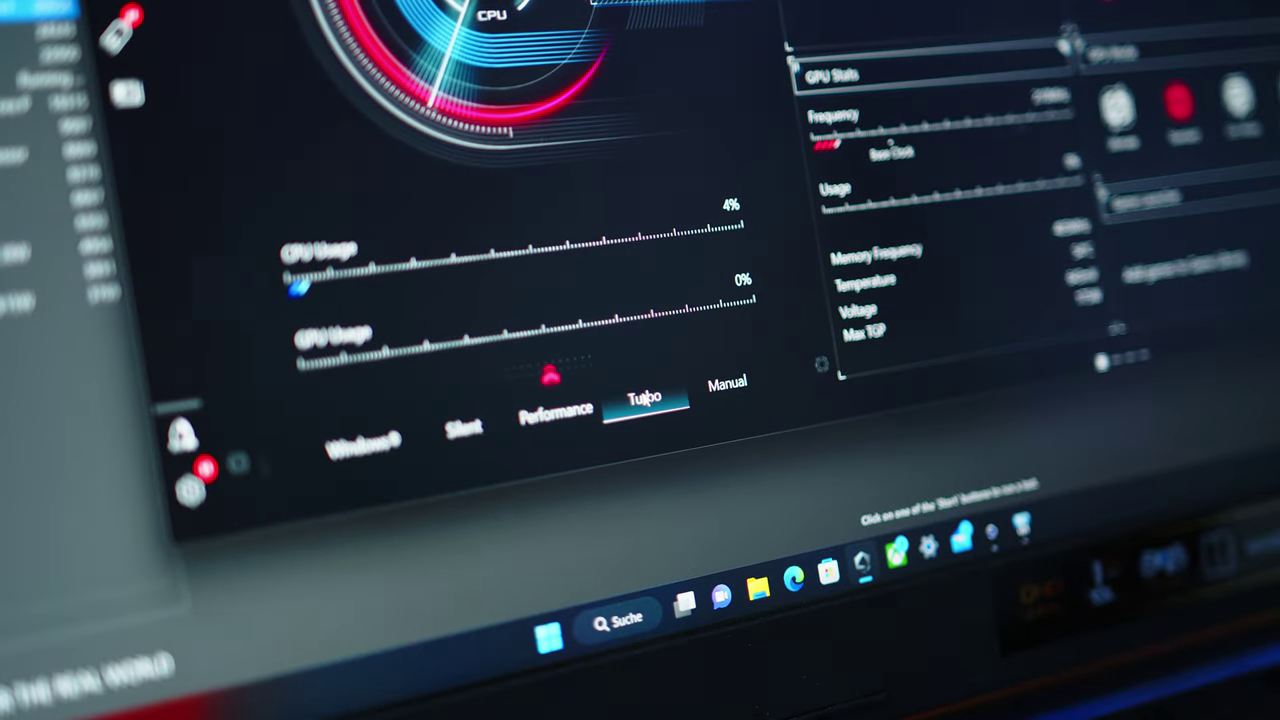